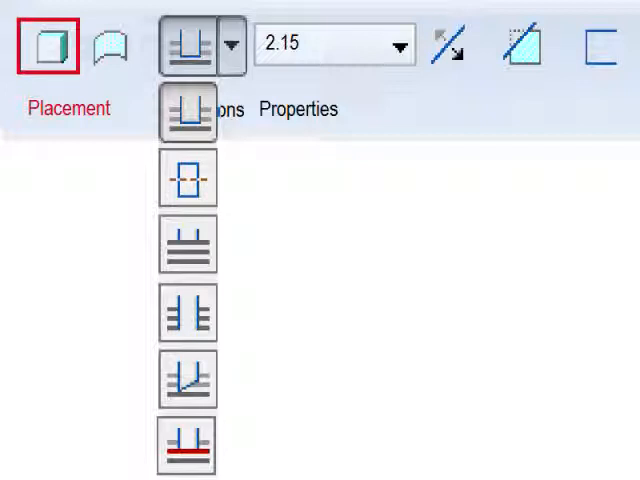
# Accept the revised section dimensions with Regenerate on so the profile updates
pyautogui.click(108, 48)
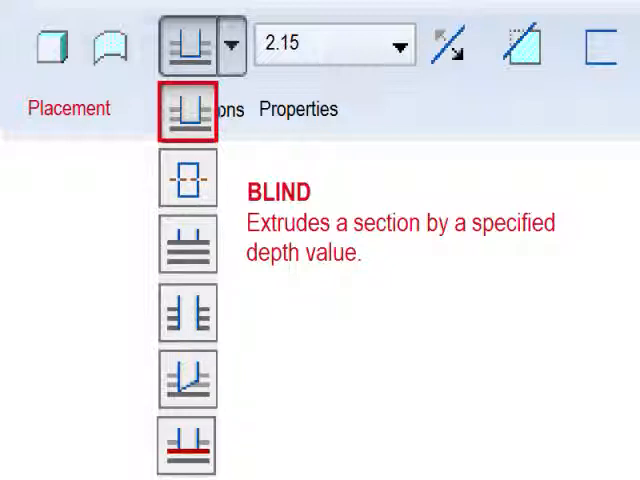
pyautogui.moveTo(187, 180)
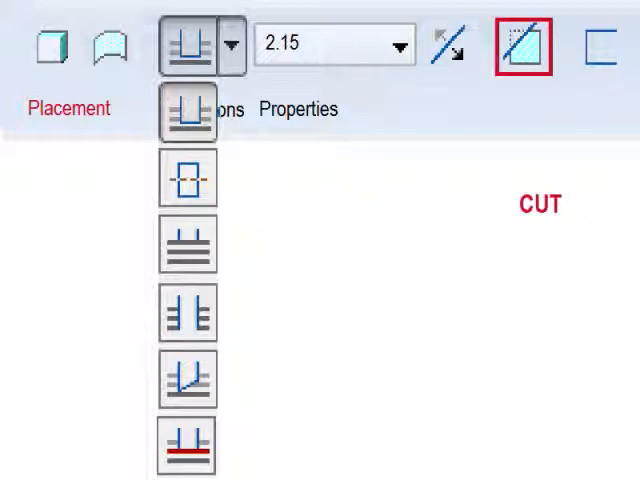
pyautogui.click(596, 46)
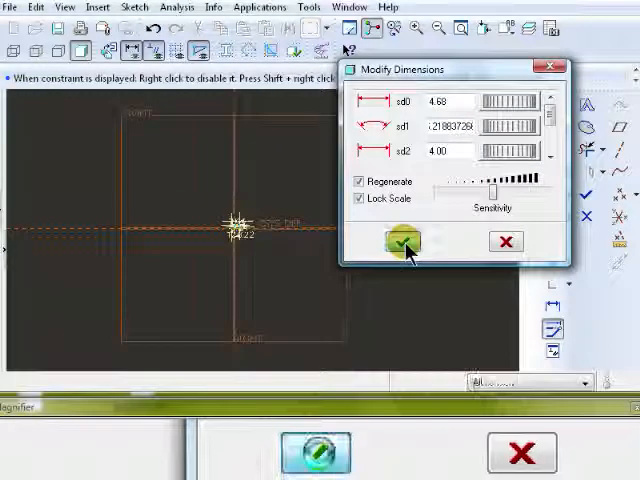
pyautogui.click(402, 244)
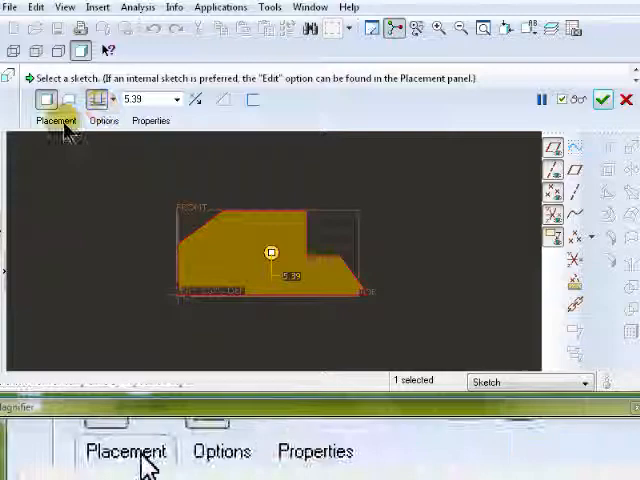
# Check the extrusion's sketch in Placement and set the depth to 8
pyautogui.click(59, 120)
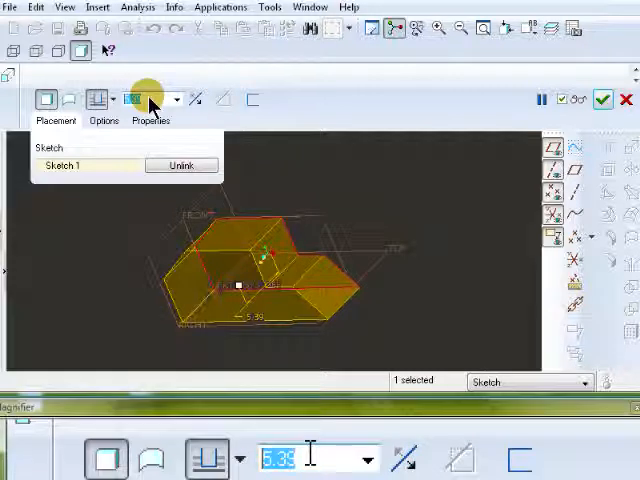
pyautogui.write('8.00')
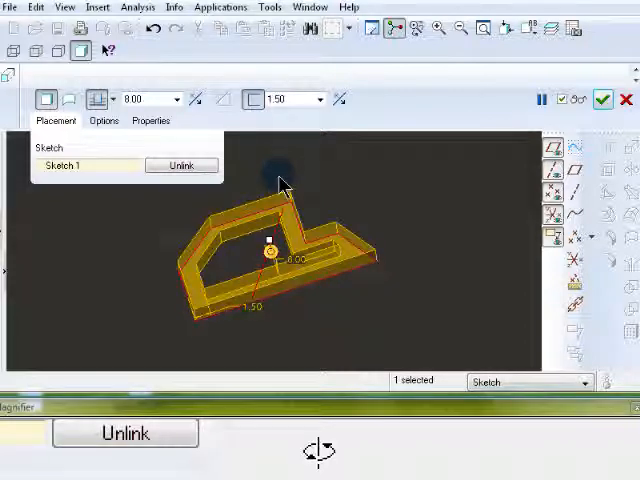
# Turn off Thicken and complete the block as a solid 8-deep extrusion
pyautogui.click(340, 99)
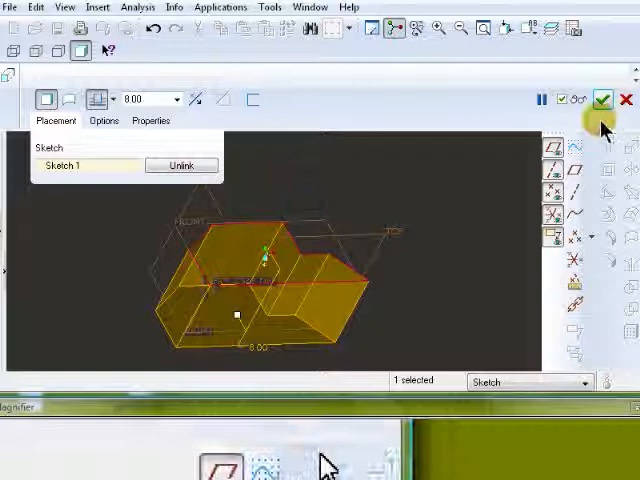
pyautogui.click(600, 99)
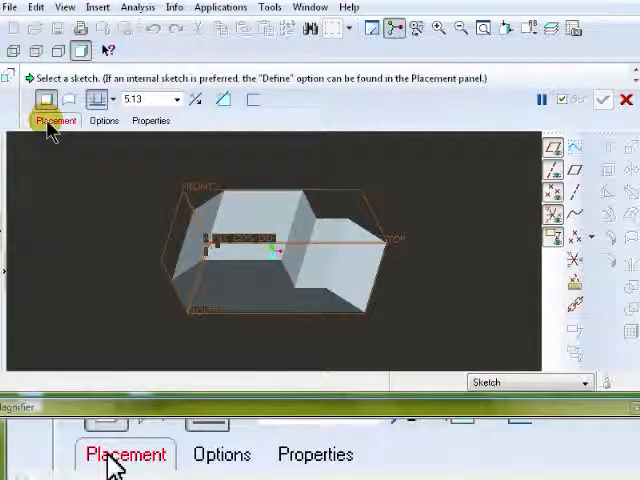
# Place the hole sketch on the block face, oriented Top, and start sketching
pyautogui.click(55, 120)
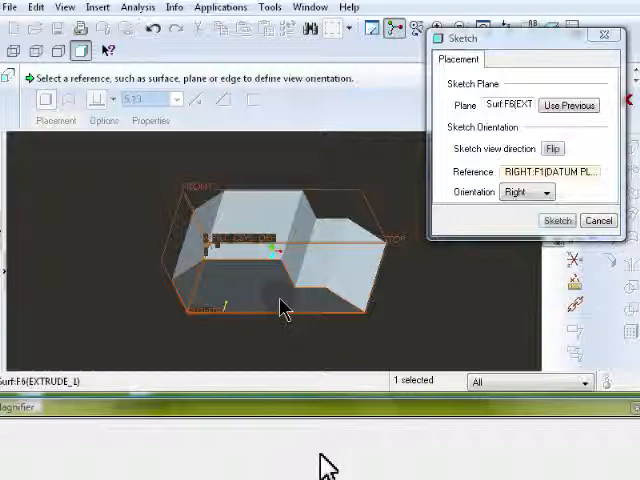
pyautogui.click(550, 171)
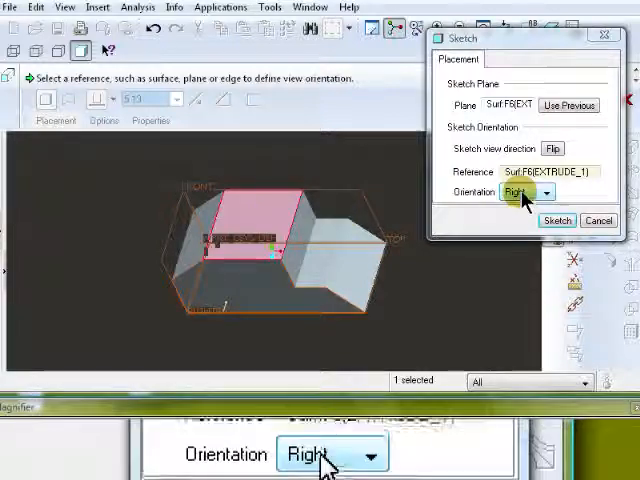
pyautogui.click(525, 193)
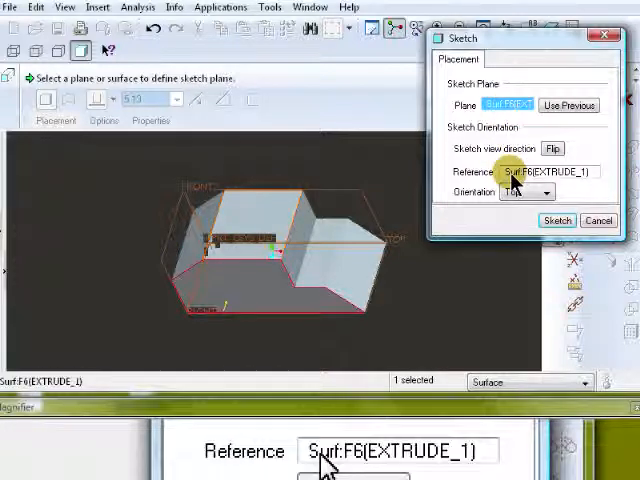
pyautogui.click(555, 220)
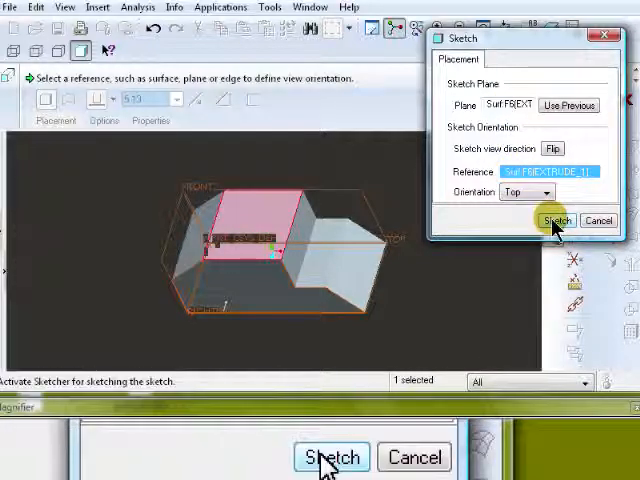
pyautogui.click(556, 219)
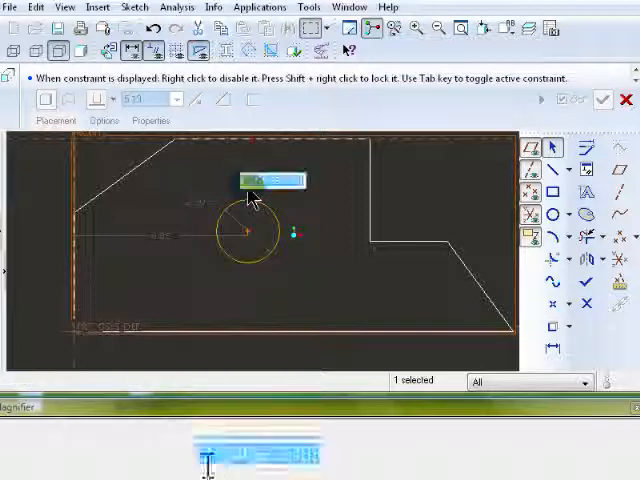
# Change the circle's dimension from 3.65469836501 to 3.7
pyautogui.write('3.65469836501')
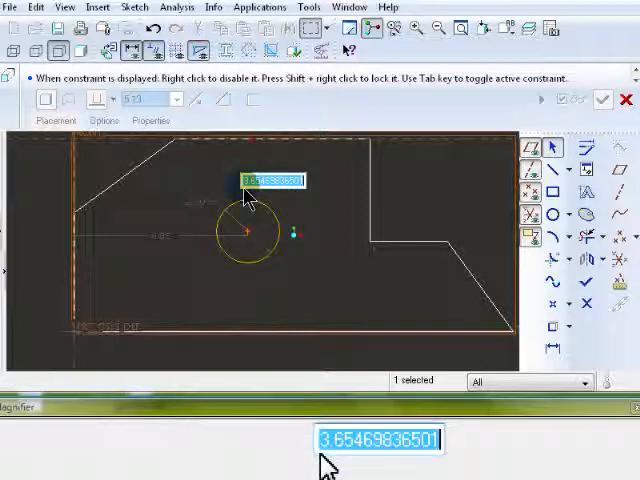
pyautogui.write('3.7')
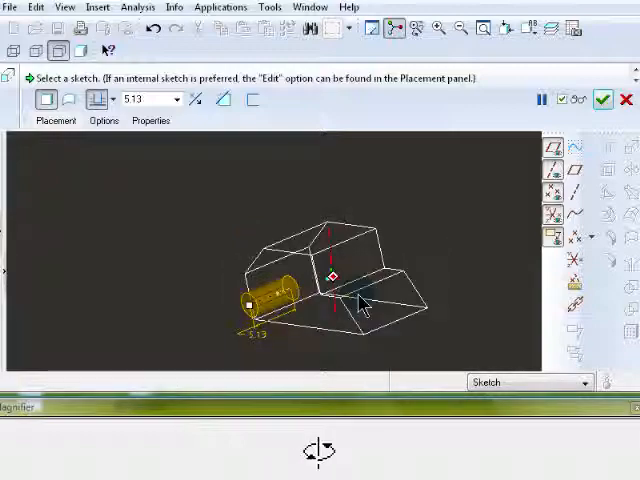
# Flip the cylinder into the block as a Through All material-removing cut
pyautogui.click(200, 99)
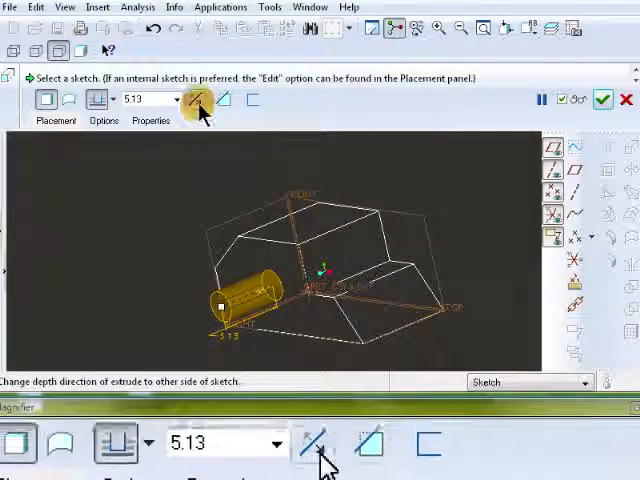
pyautogui.click(198, 99)
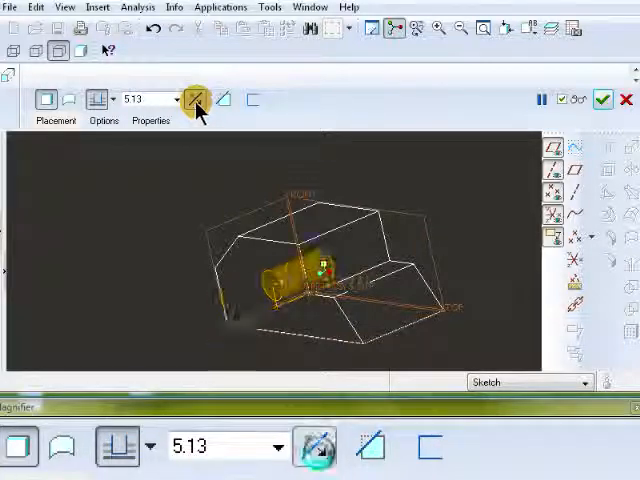
pyautogui.click(194, 99)
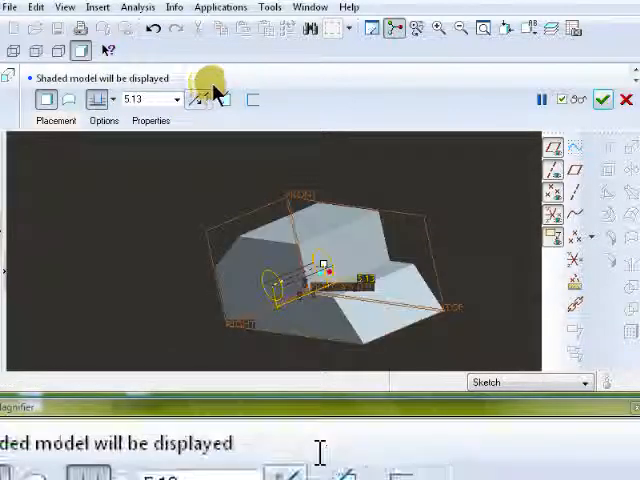
pyautogui.click(97, 99)
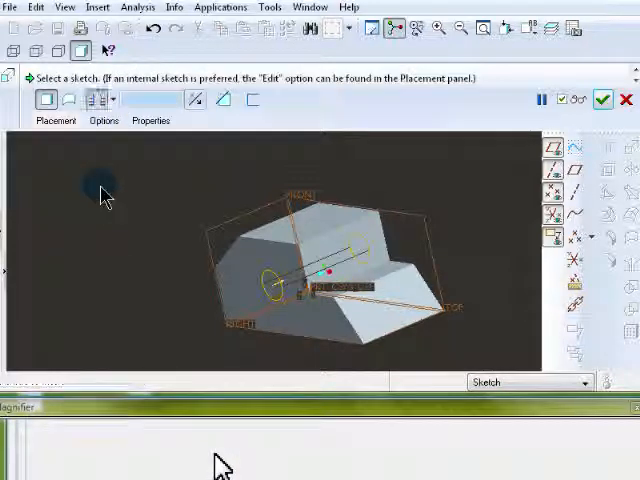
pyautogui.click(221, 99)
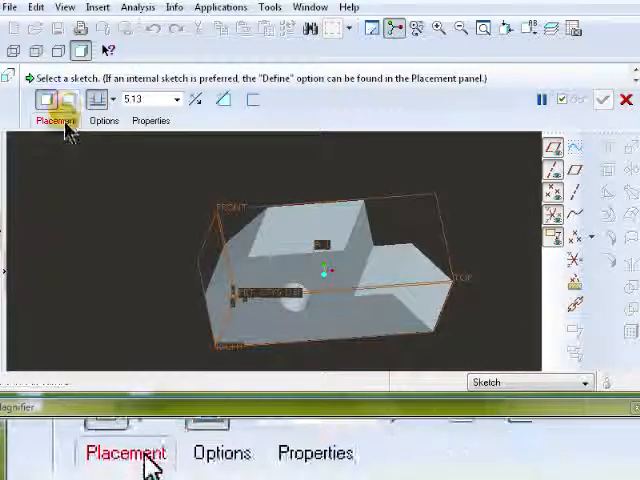
# Pick a block face as the new extrusion's sketch plane via Placement
pyautogui.click(55, 120)
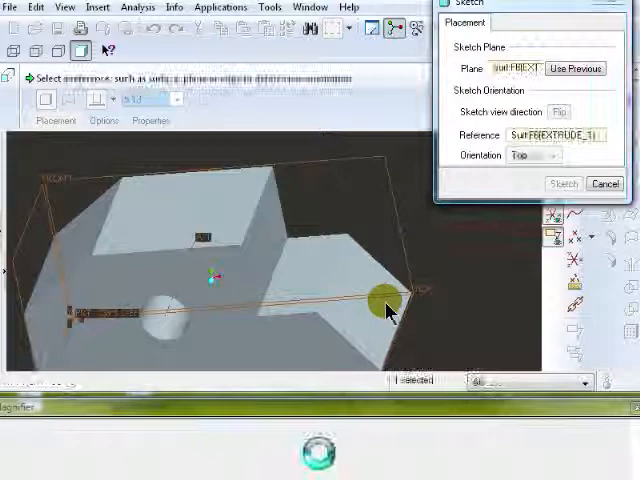
pyautogui.click(555, 135)
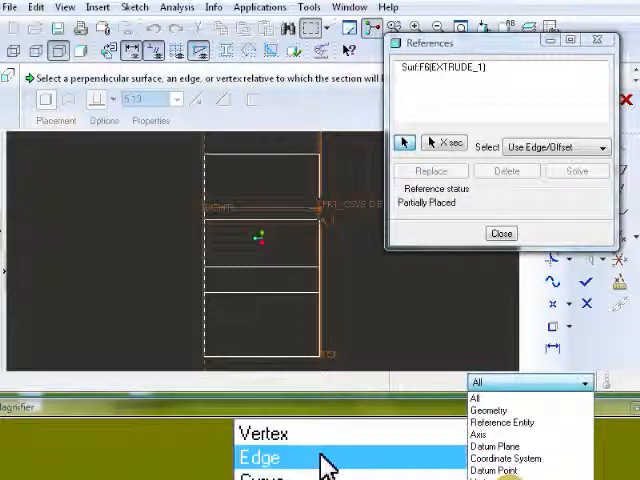
# Add the block edge as a sketch reference using the Edge filter, then close References
pyautogui.click(262, 458)
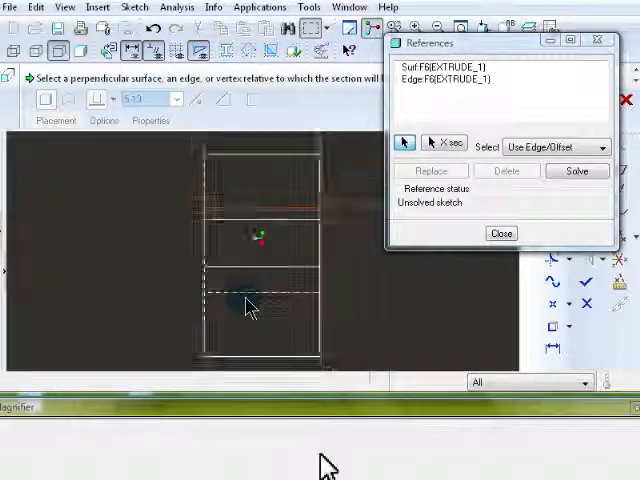
pyautogui.click(501, 233)
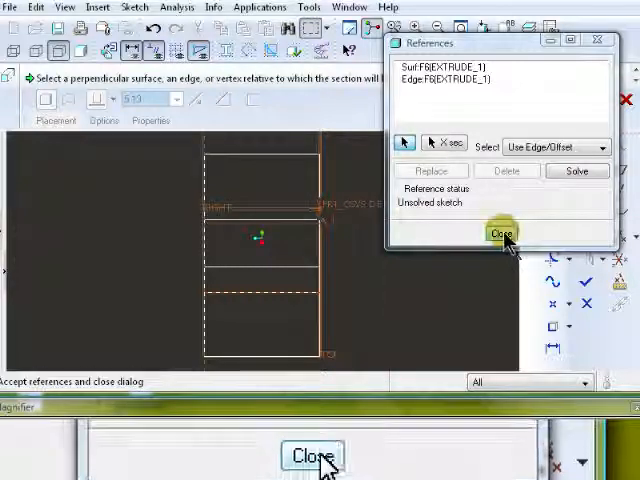
pyautogui.click(503, 233)
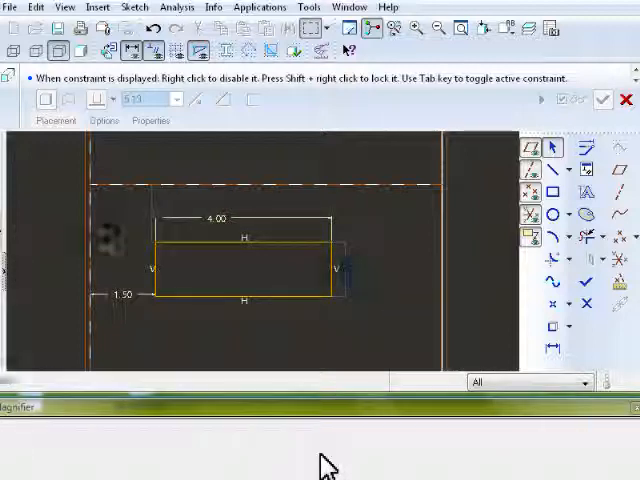
# Finish the rectangle sketch, 4.00 wide and 1.50 from the edge
pyautogui.click(155, 215)
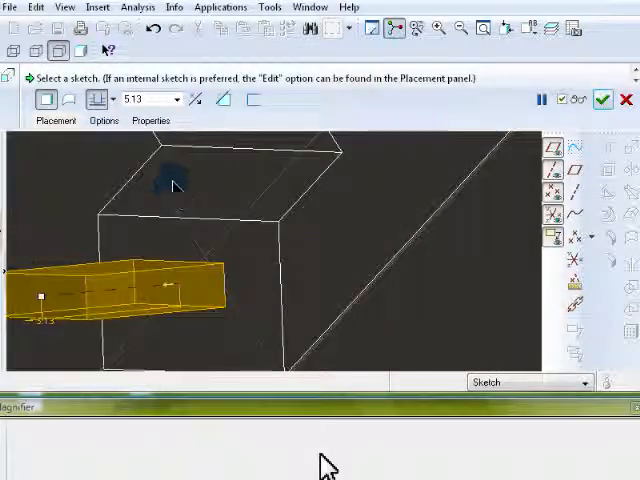
pyautogui.moveTo(197, 99)
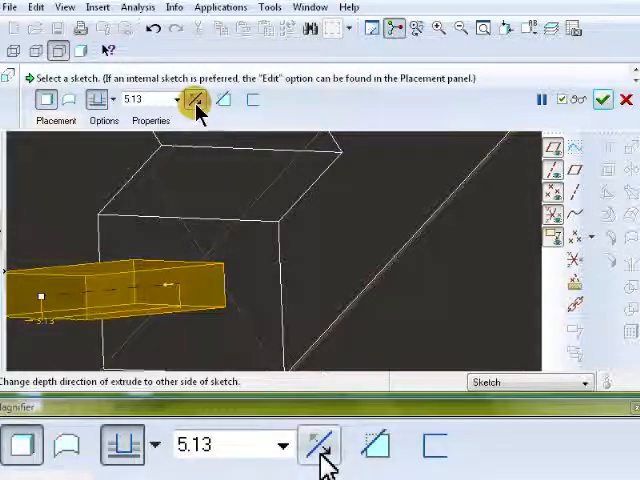
# Flip the rectangular extrusion into the block and show its depth options
pyautogui.click(197, 99)
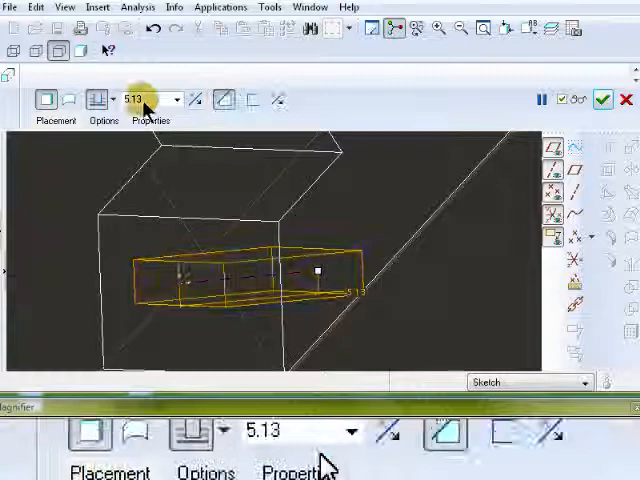
pyautogui.click(99, 99)
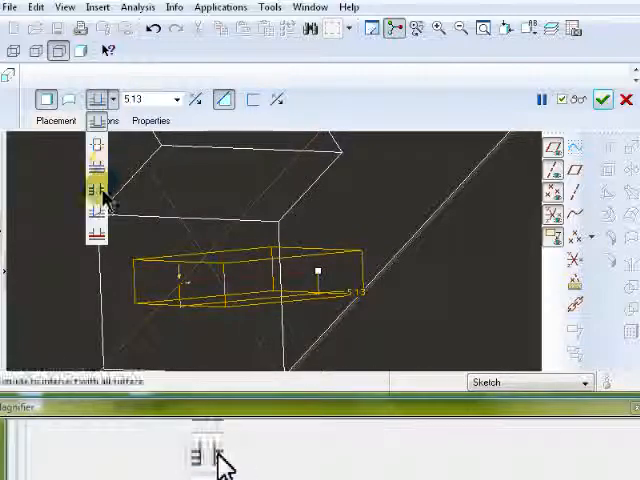